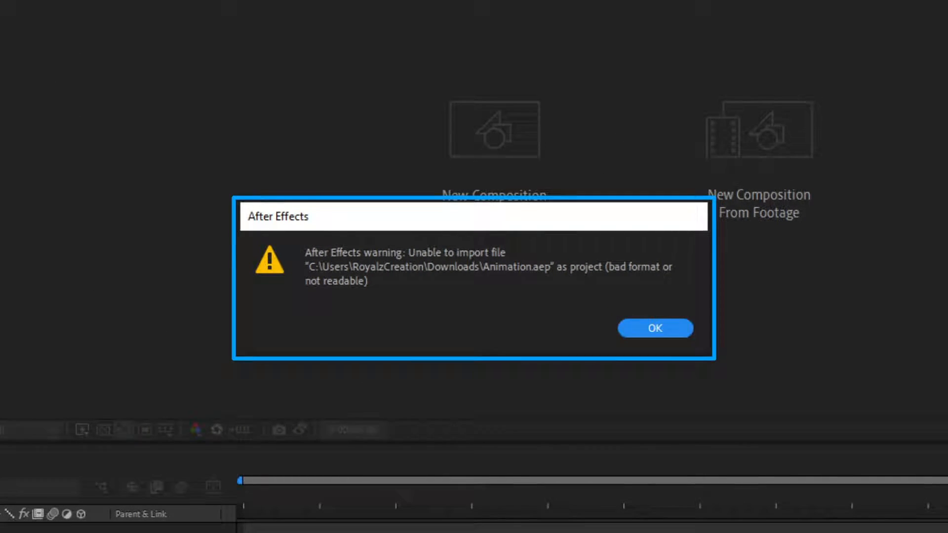
Dismiss the warning that Animation.aep could not be imported, leaving the Typography project open
click(654, 328)
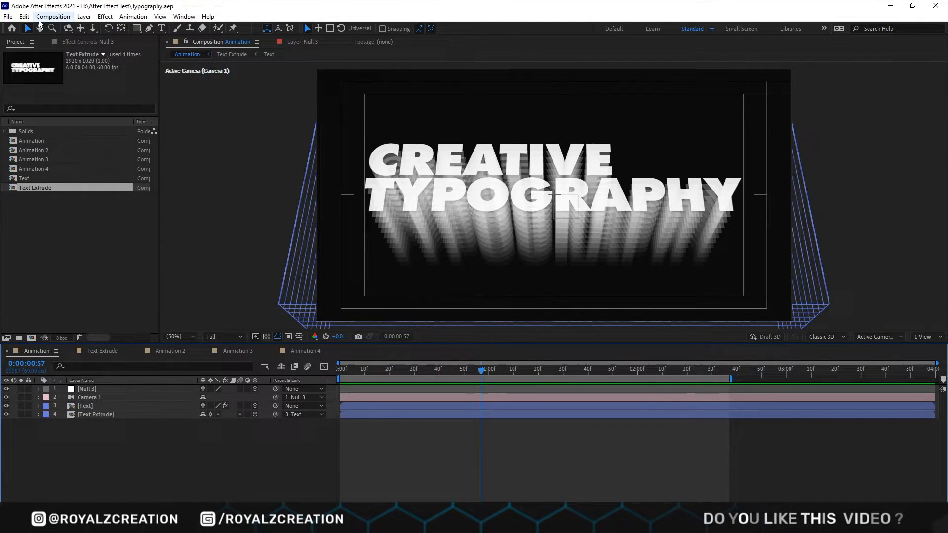
In Preferences > Auto-Save, set the project to save every 20 minutes and confirm
click(23, 16)
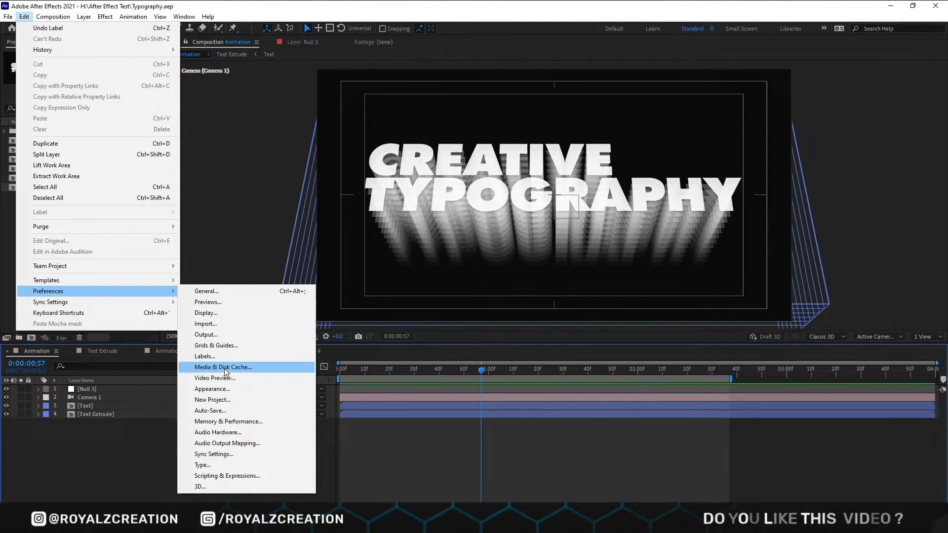
mouse_move(209, 411)
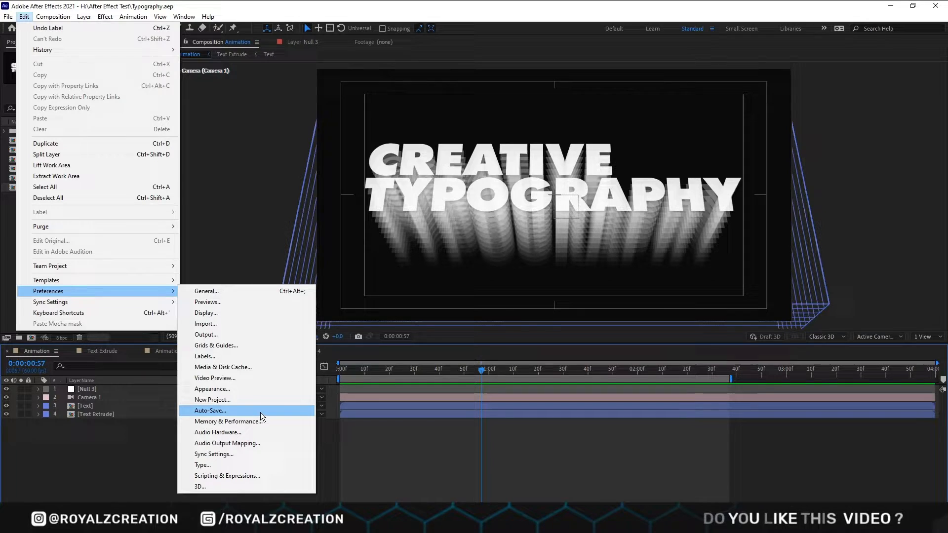
click(210, 411)
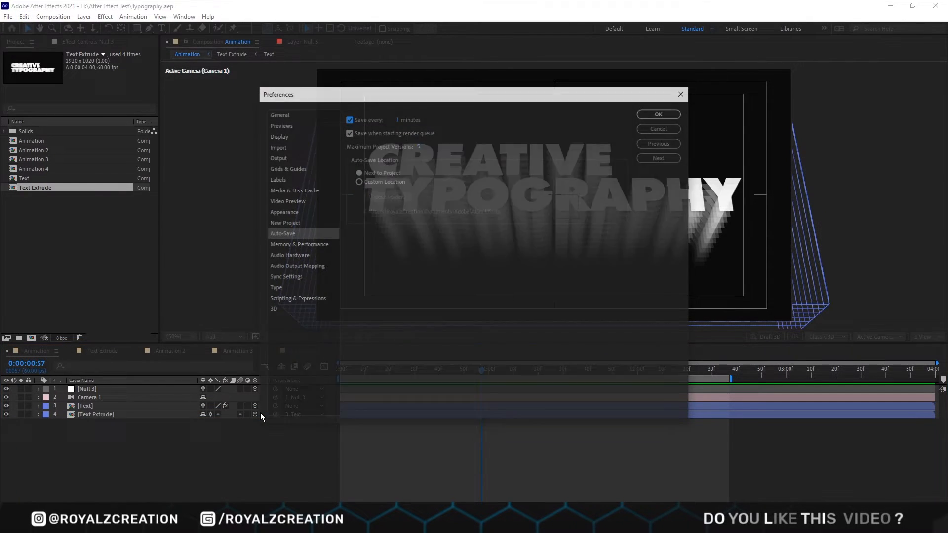
click(298, 244)
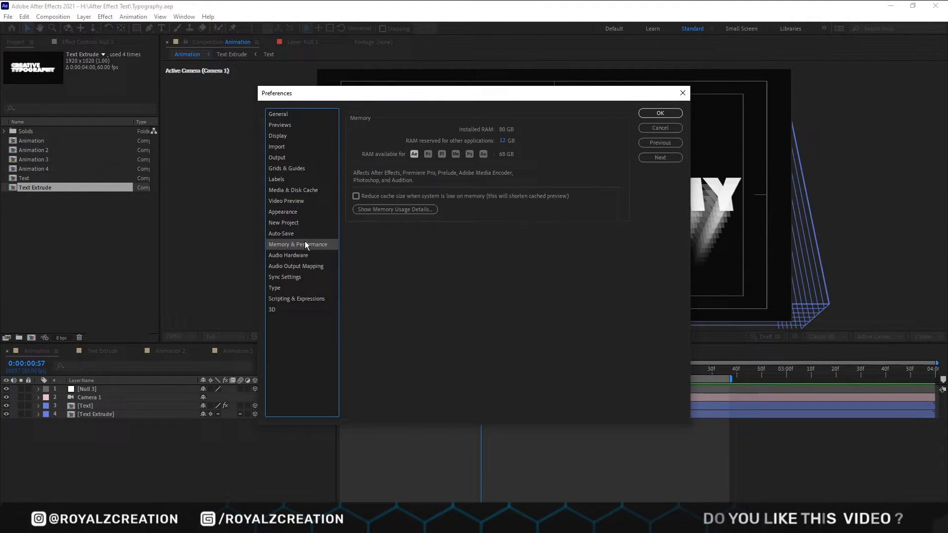
click(282, 233)
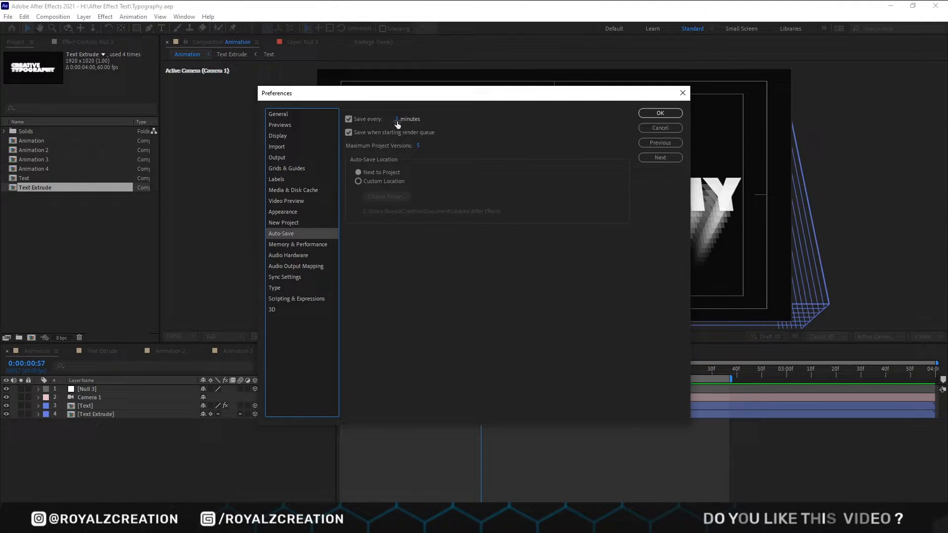
text(20)
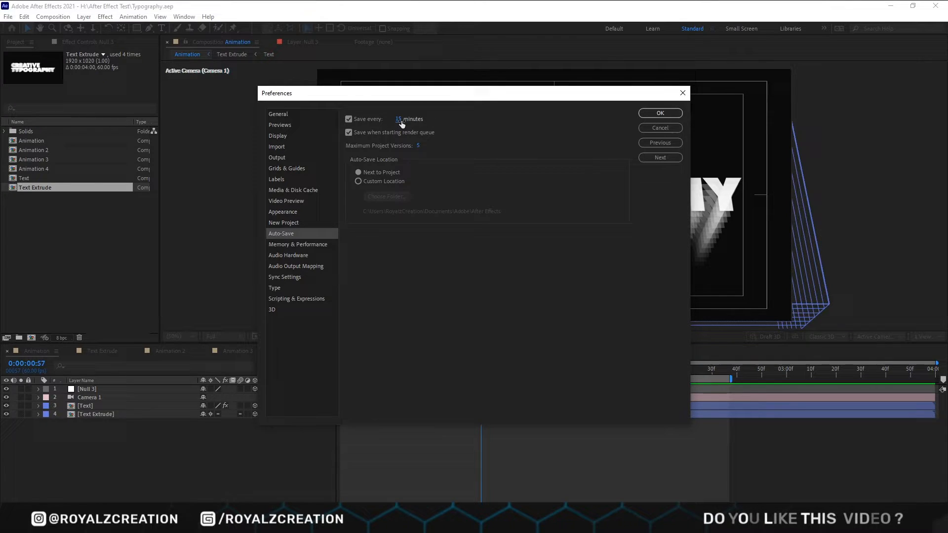
click(413, 118)
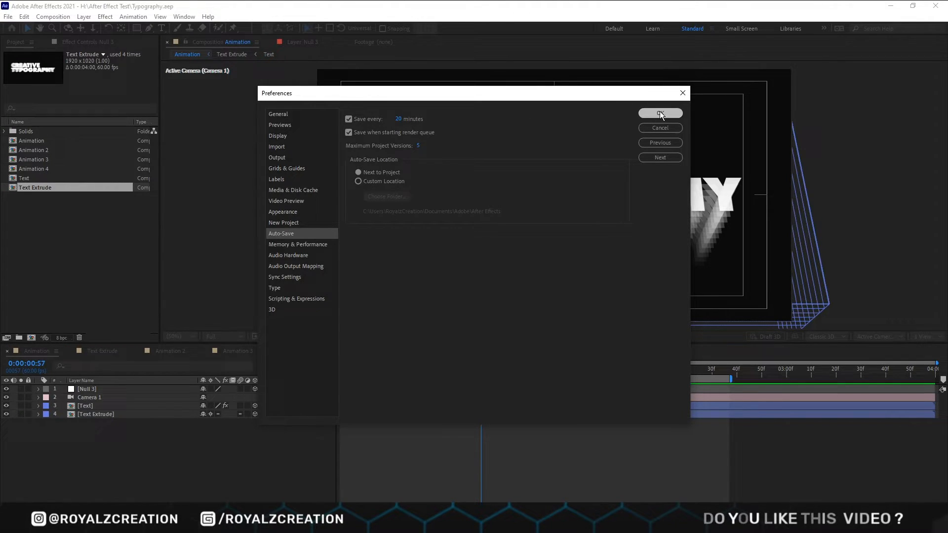
click(660, 112)
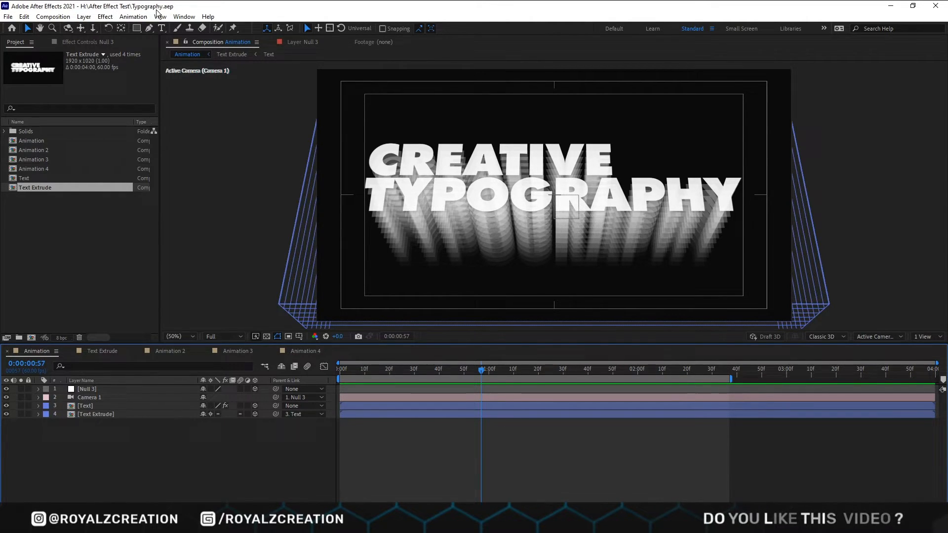
mouse_move(169, 15)
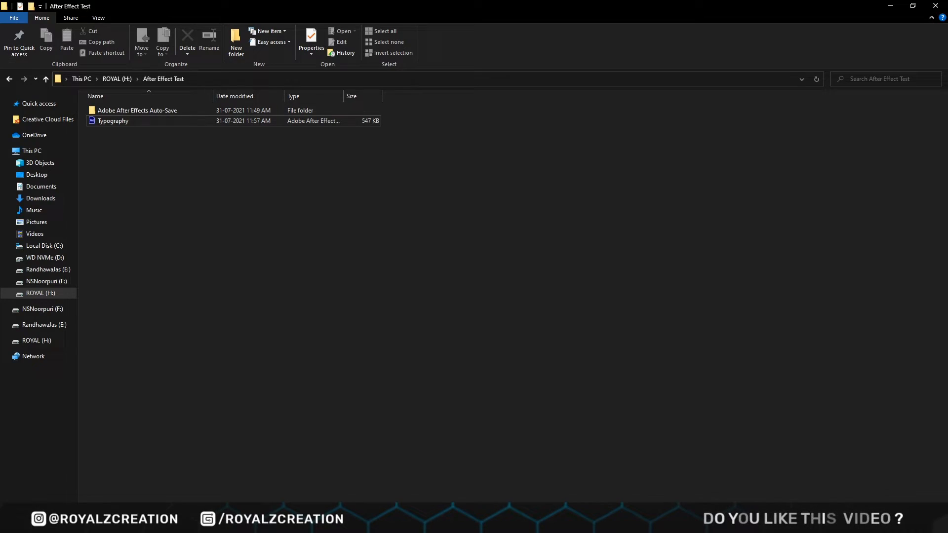
Browse into the Adobe After Effects Auto-Save folder and select the first Typography auto-save copy
click(112, 121)
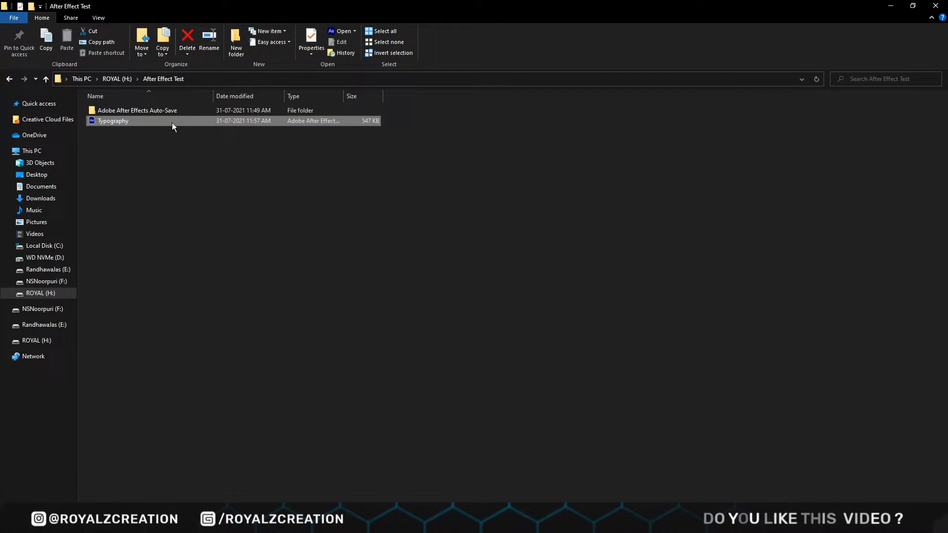
click(138, 109)
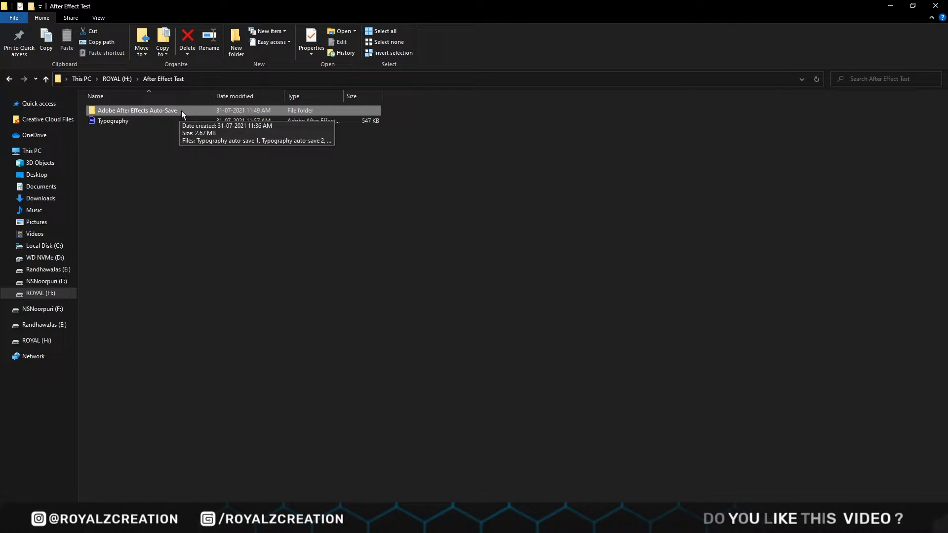
click(136, 110)
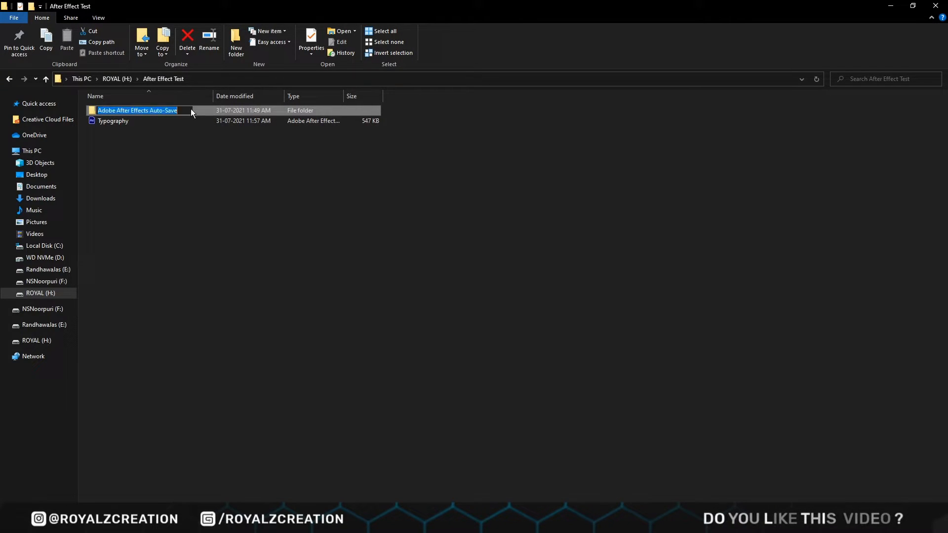
double_click(136, 109)
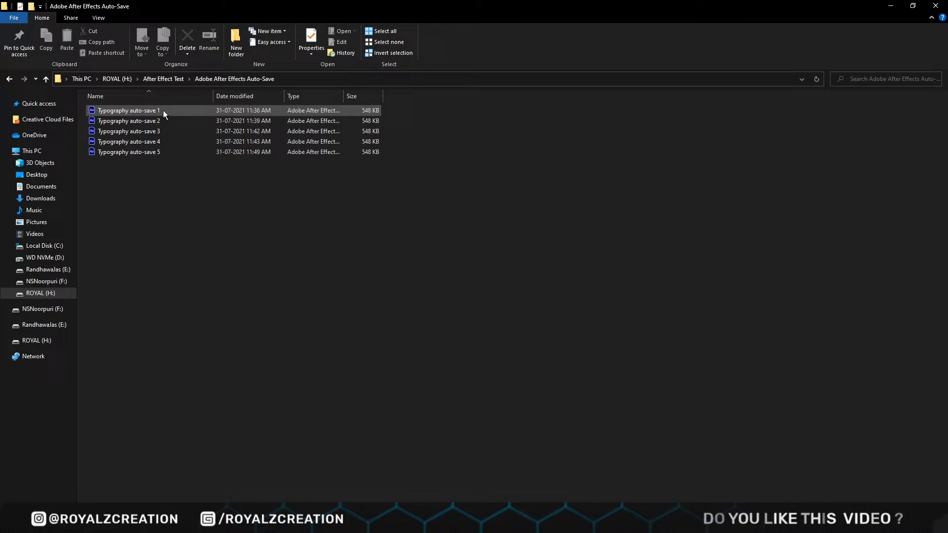
click(128, 110)
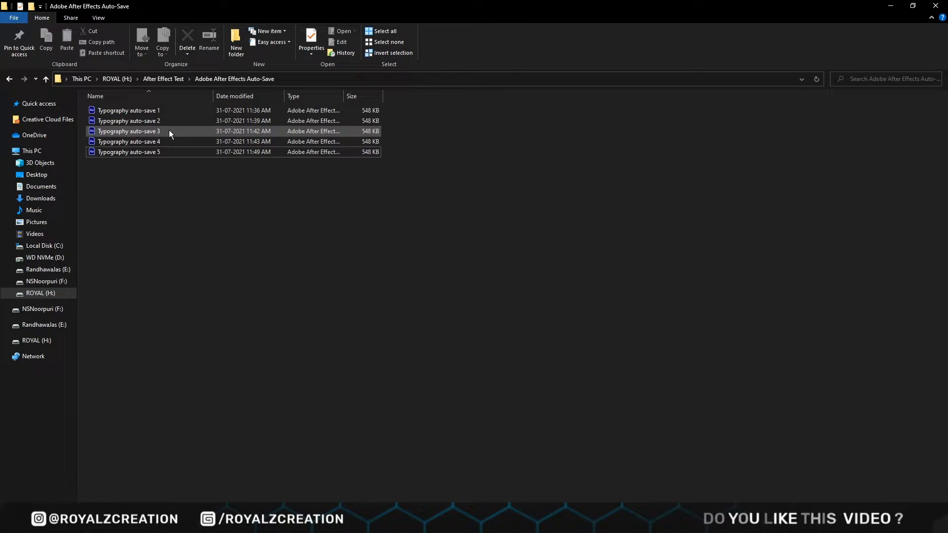
Load Typography auto-save 3 in After Effects and preview its Creative Typography animation
double_click(128, 131)
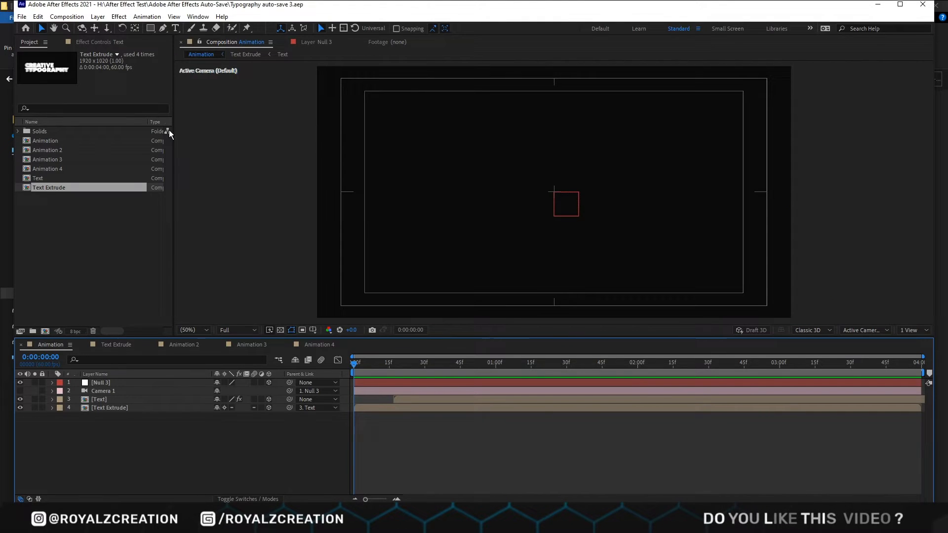
click(377, 363)
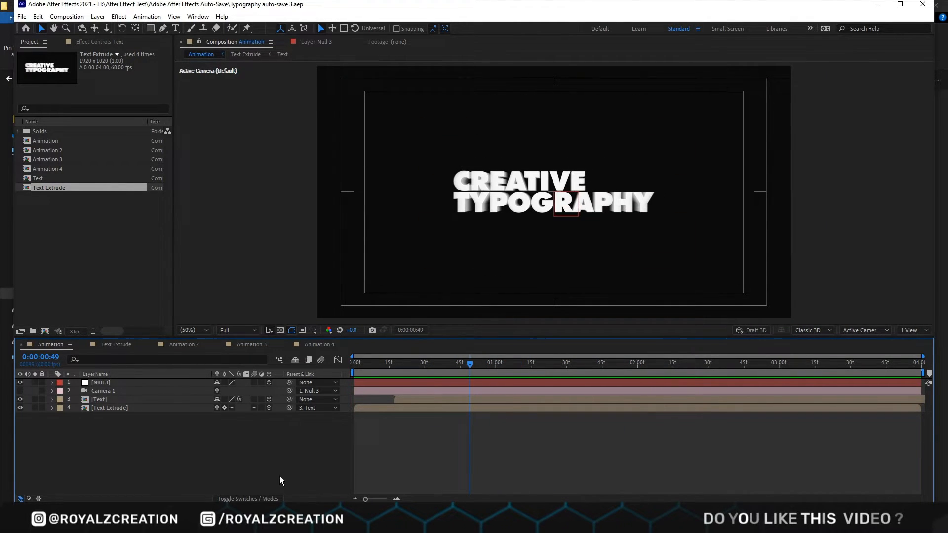
key(Ctrl+Shift+S)
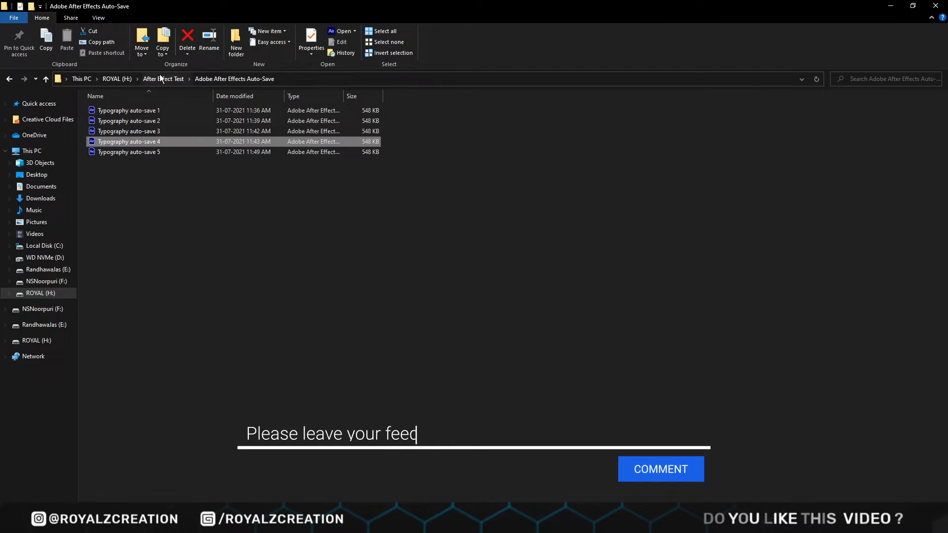
double_click(129, 142)
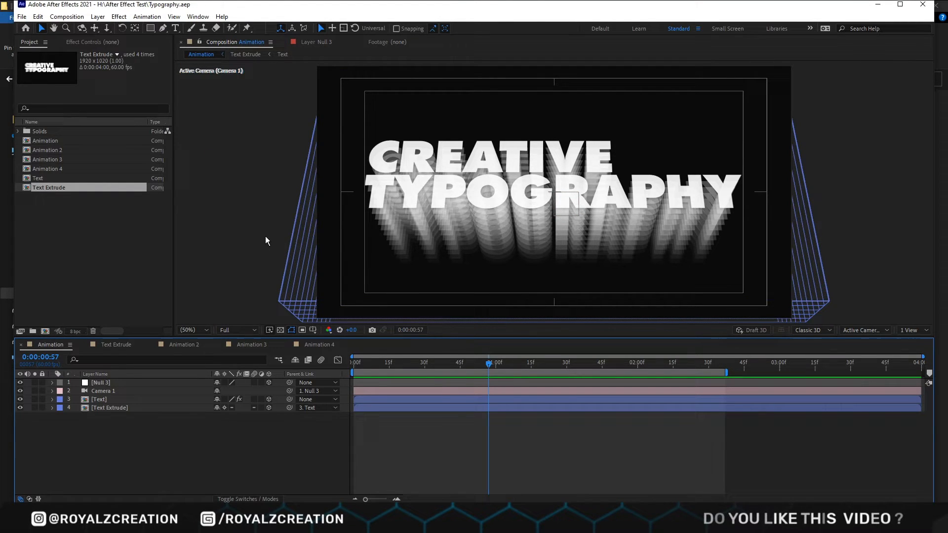
click(37, 17)
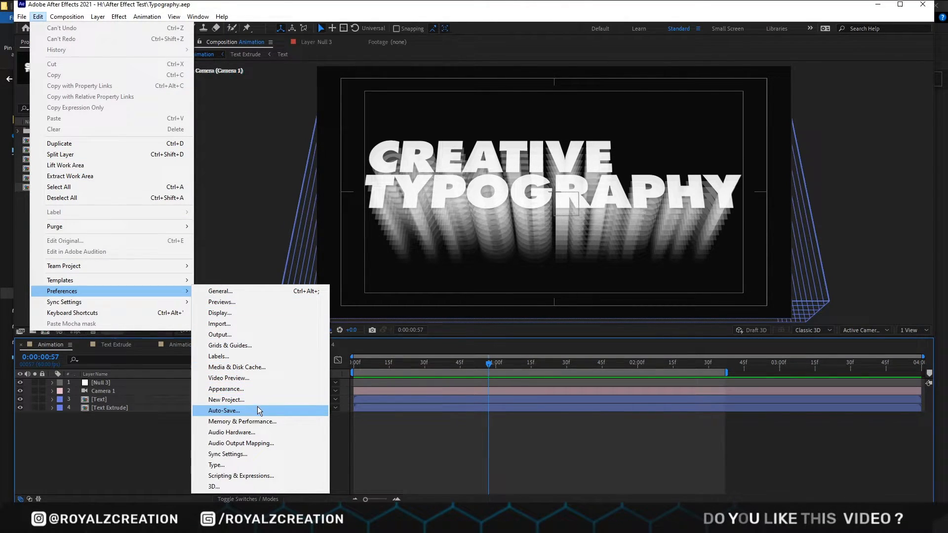
Switch Auto-Save to Custom Location and start choosing the folder for it
click(224, 411)
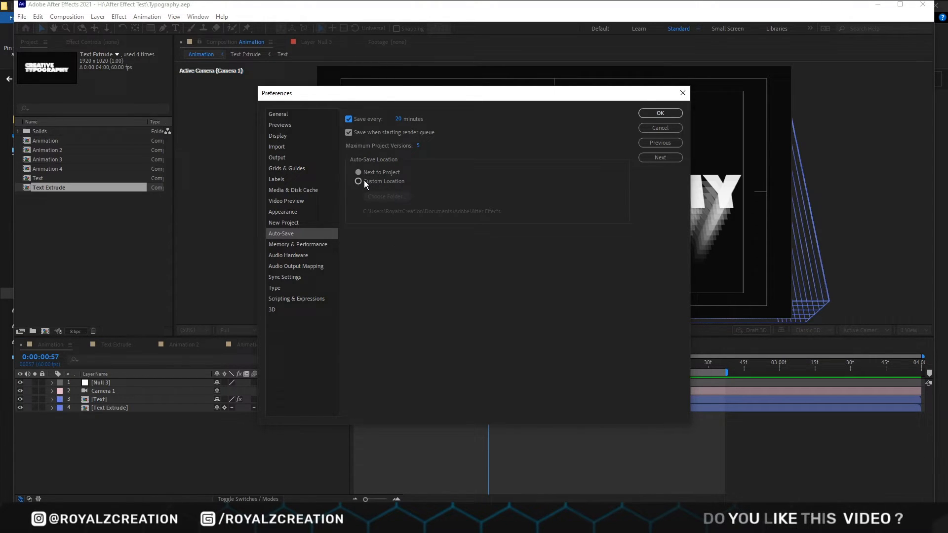
click(359, 182)
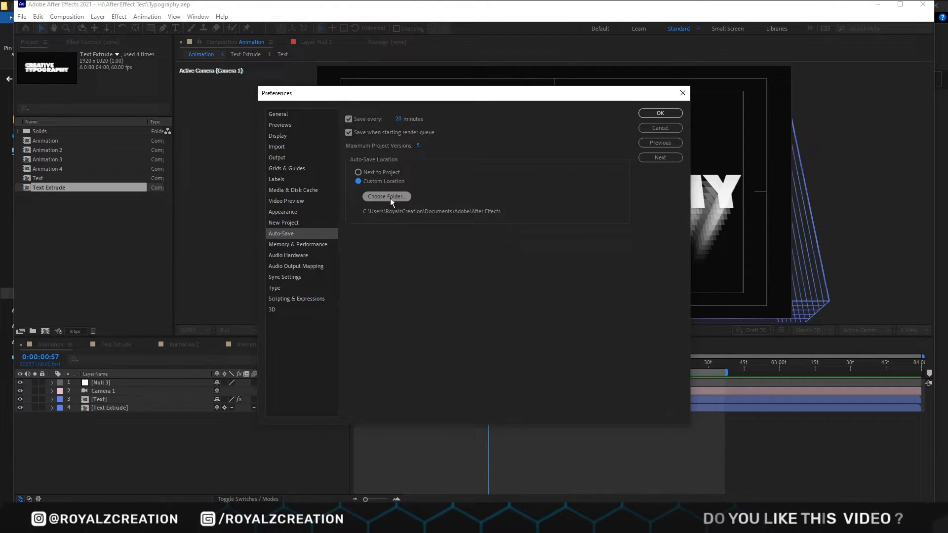
click(386, 197)
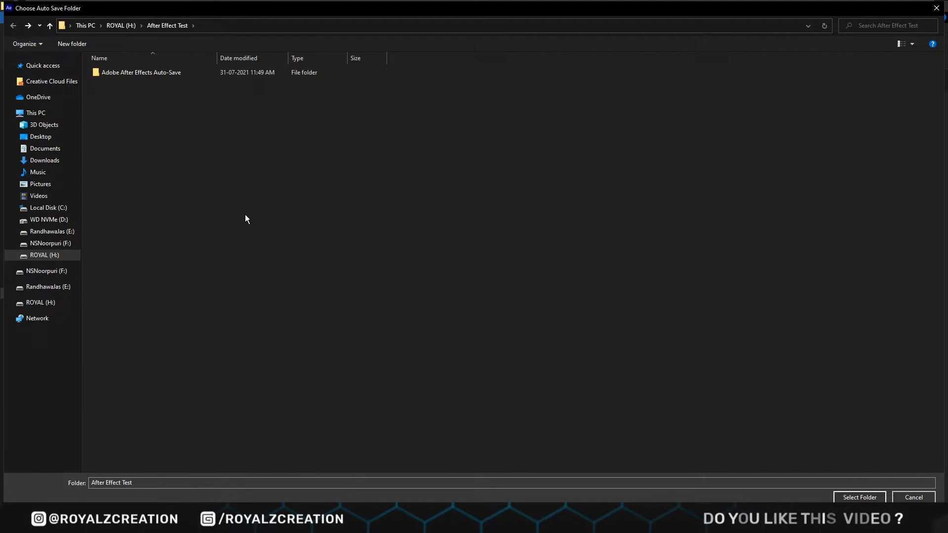
Create a new AE Auto Save folder inside Pictures and enter it as the auto-save destination
click(40, 184)
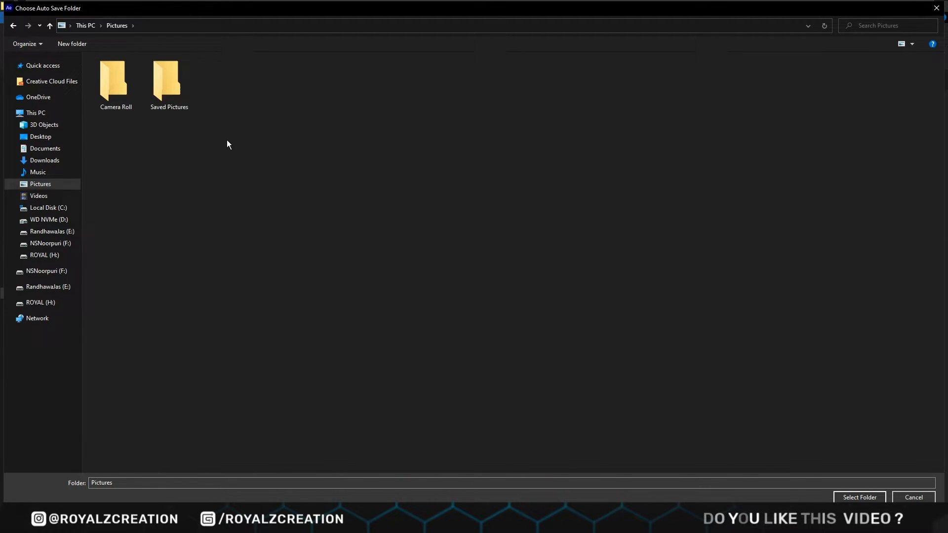
right_click(228, 145)
text(AE Auto Save)
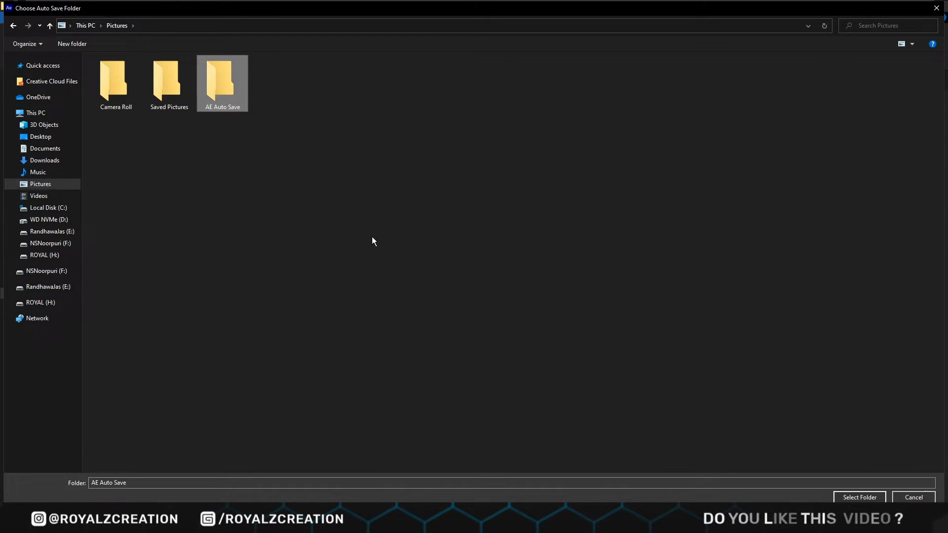
double_click(223, 79)
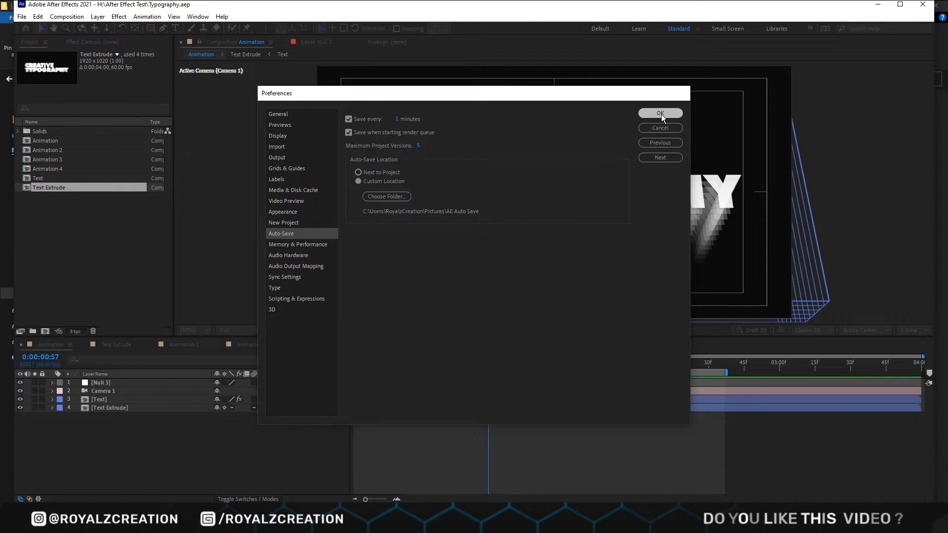
Confirm auto-save every 1 minute into Pictures\AE Auto Save and let the interval elapse
click(659, 113)
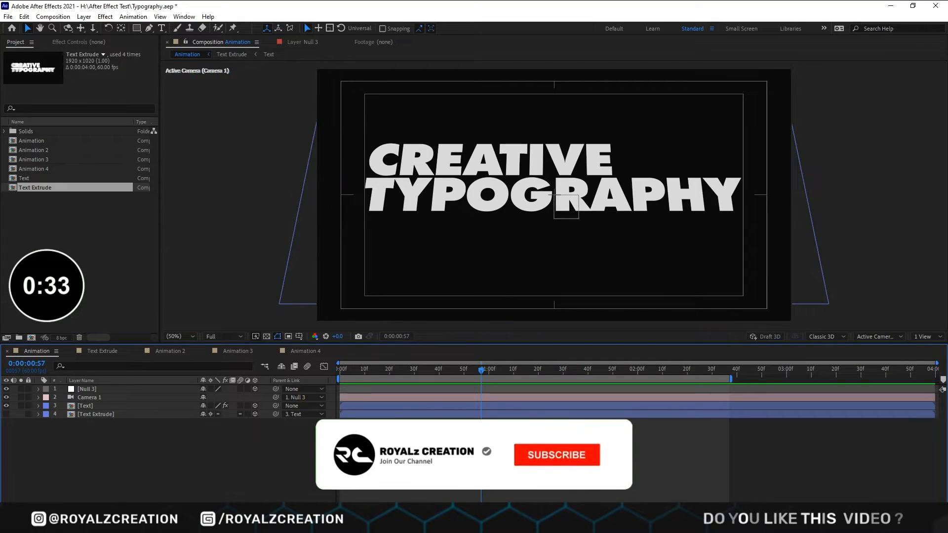
click(556, 455)
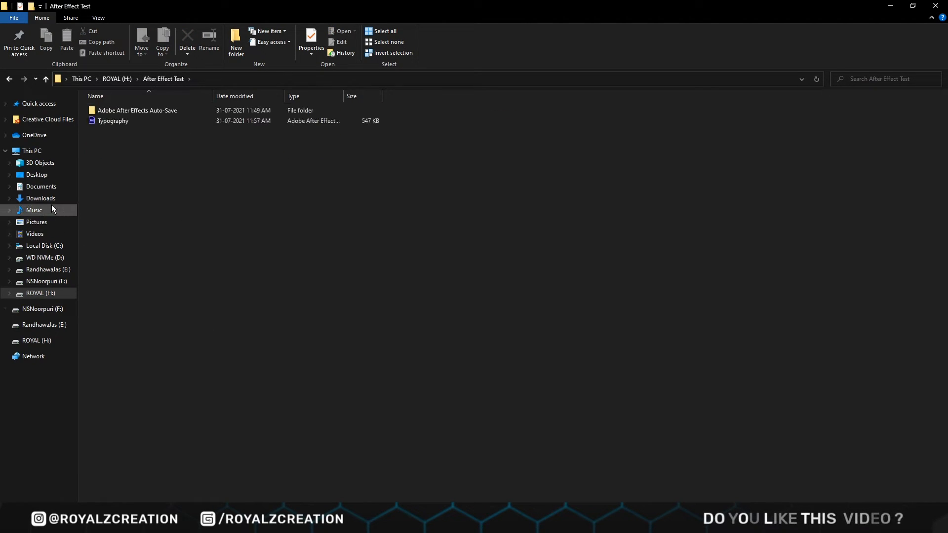
Go to Pictures > AE Auto Save > Adobe After Effects Auto-Save and launch Typography auto-save 1.aep
click(37, 222)
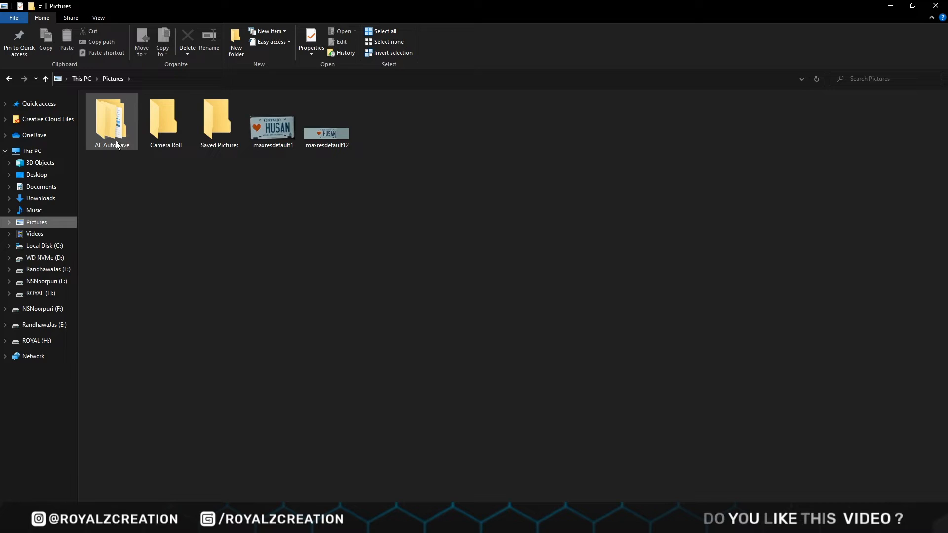
double_click(112, 118)
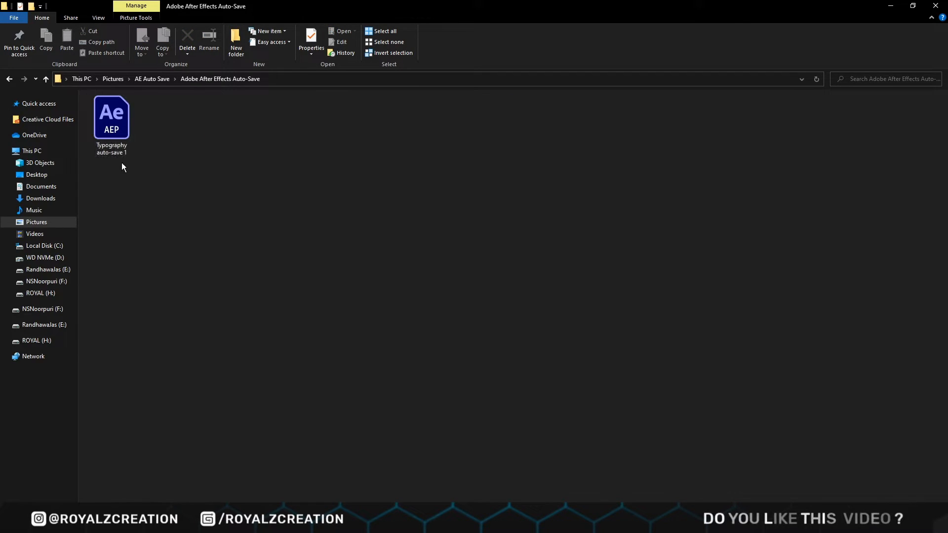
click(112, 120)
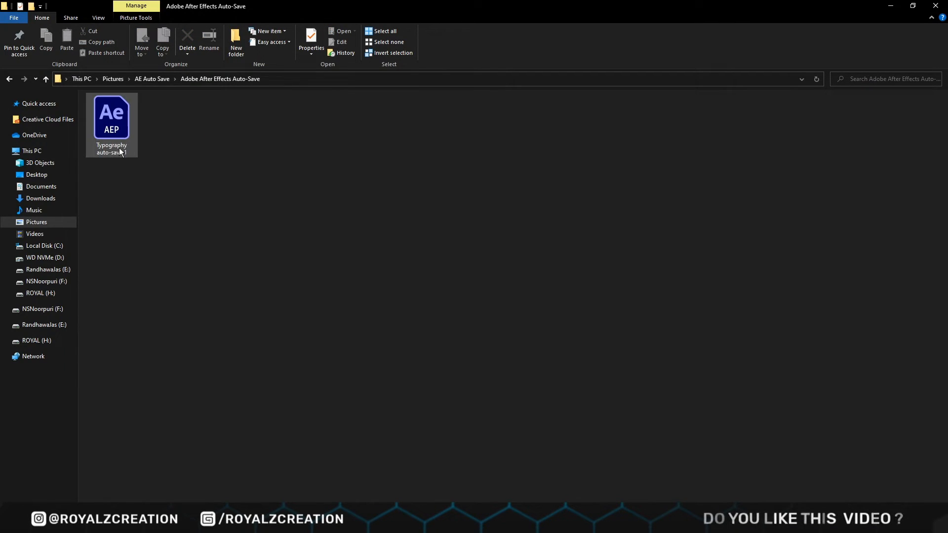
click(111, 121)
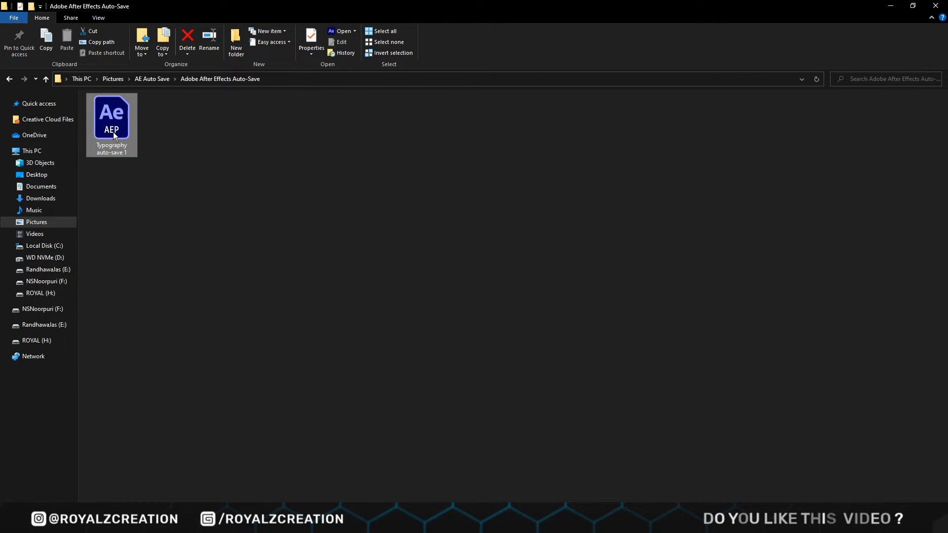
double_click(111, 118)
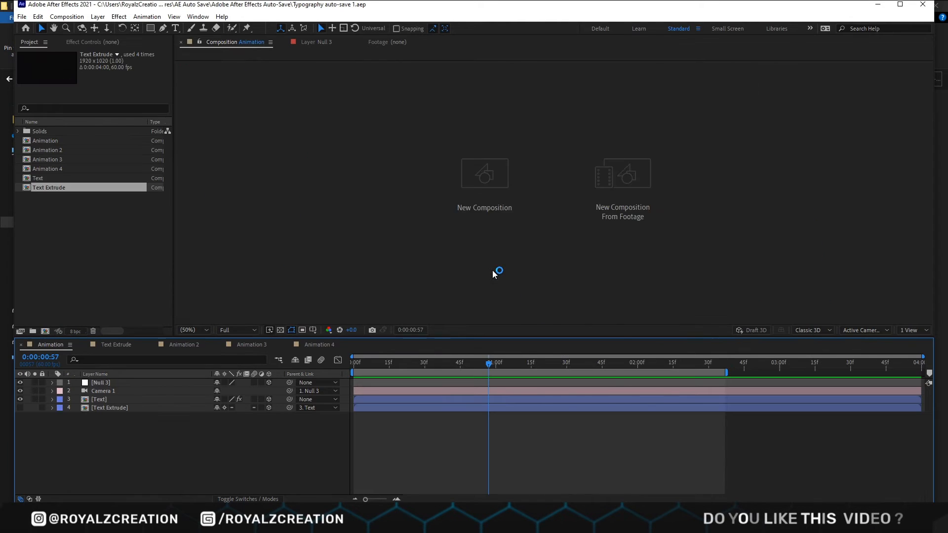
Let the Typography auto-save 1 project load with its Creative Typography composition intact
click(547, 362)
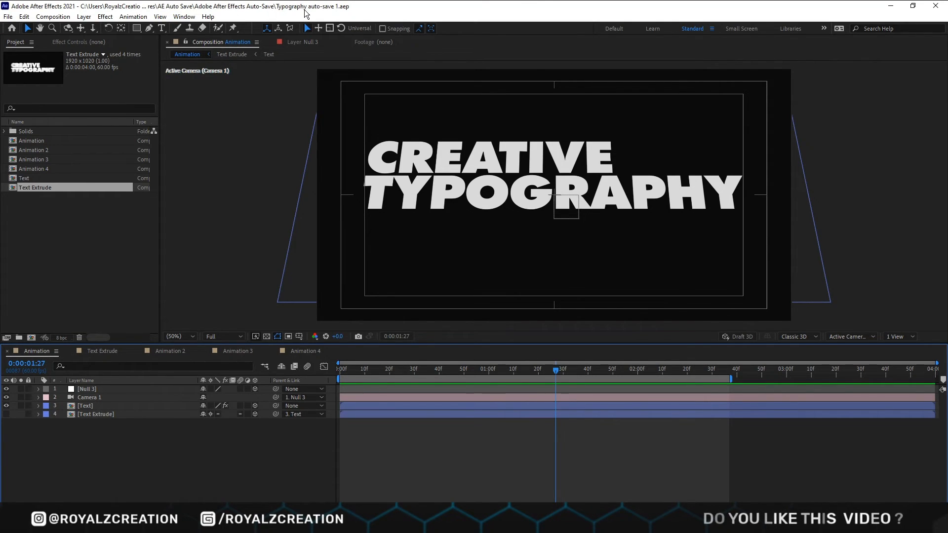
mouse_move(358, 13)
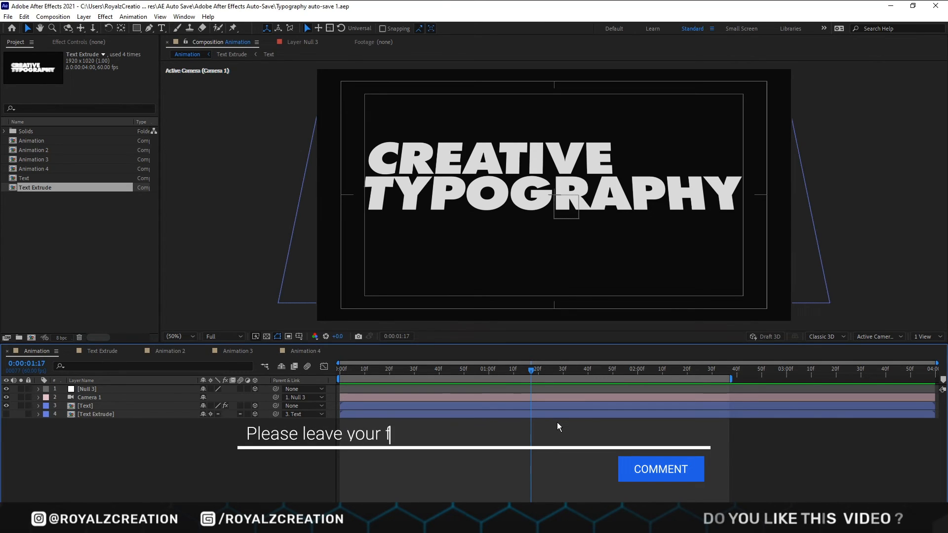
text(eedback.....)
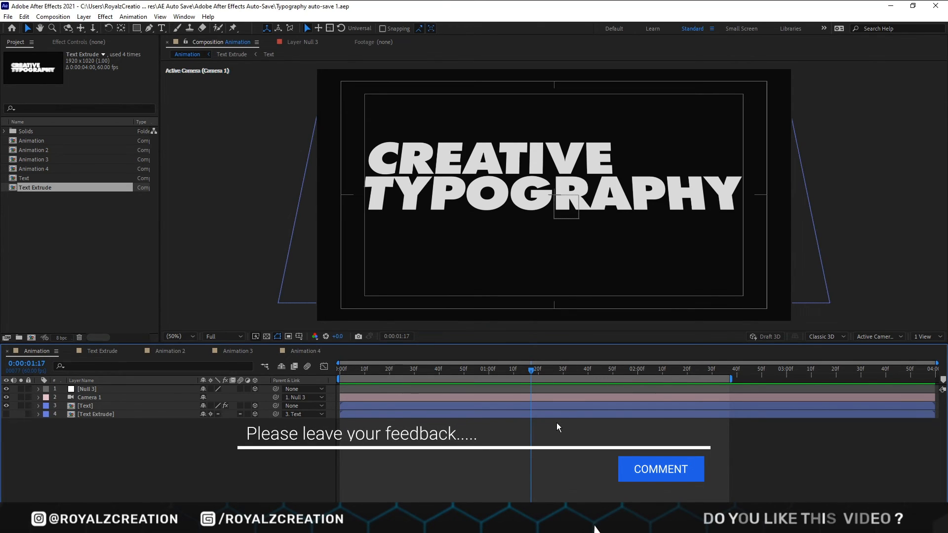